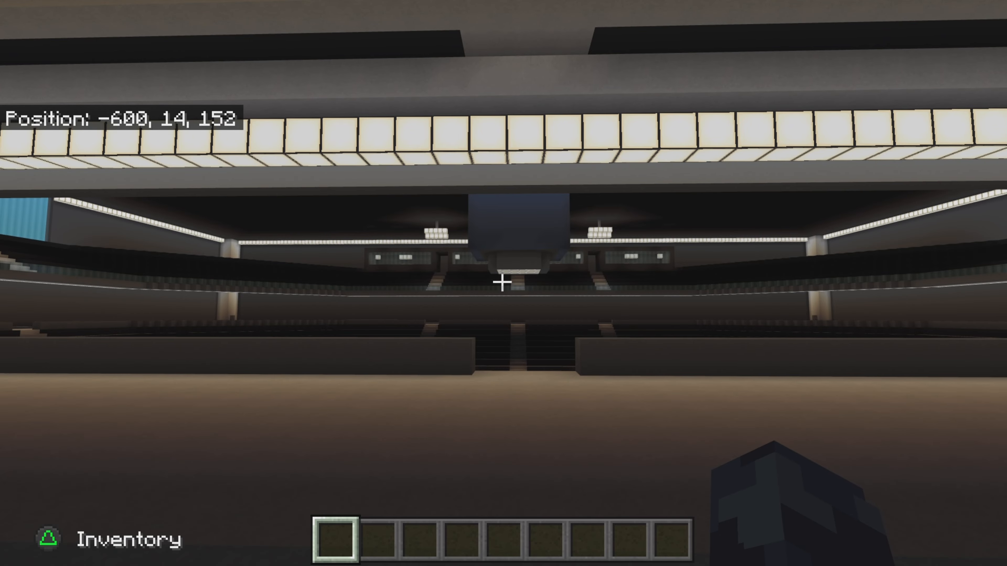
Walk across the basketball court past the seating bowl and scoreboard, then down into the dark corridor
key(w)
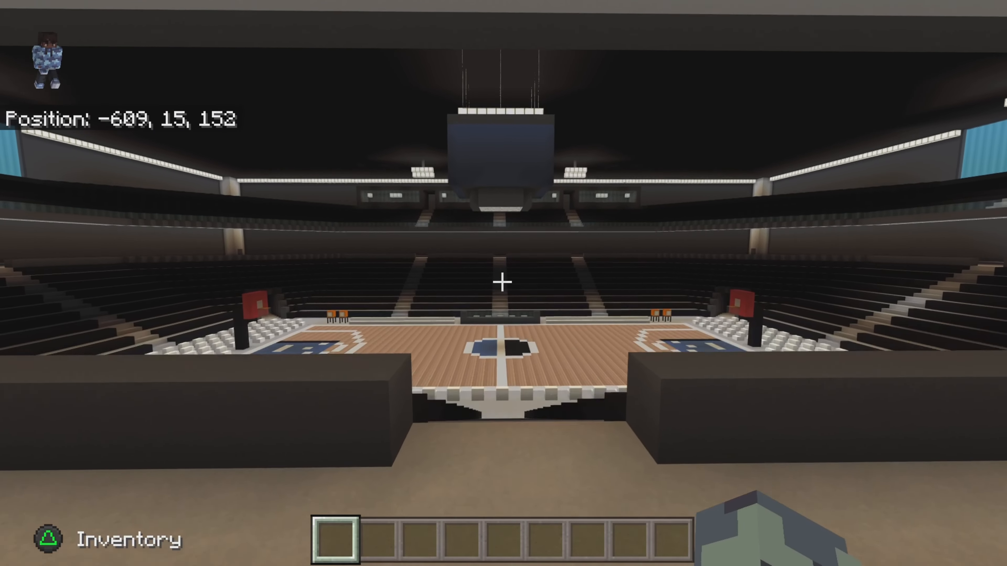
mouse_move(504, 283)
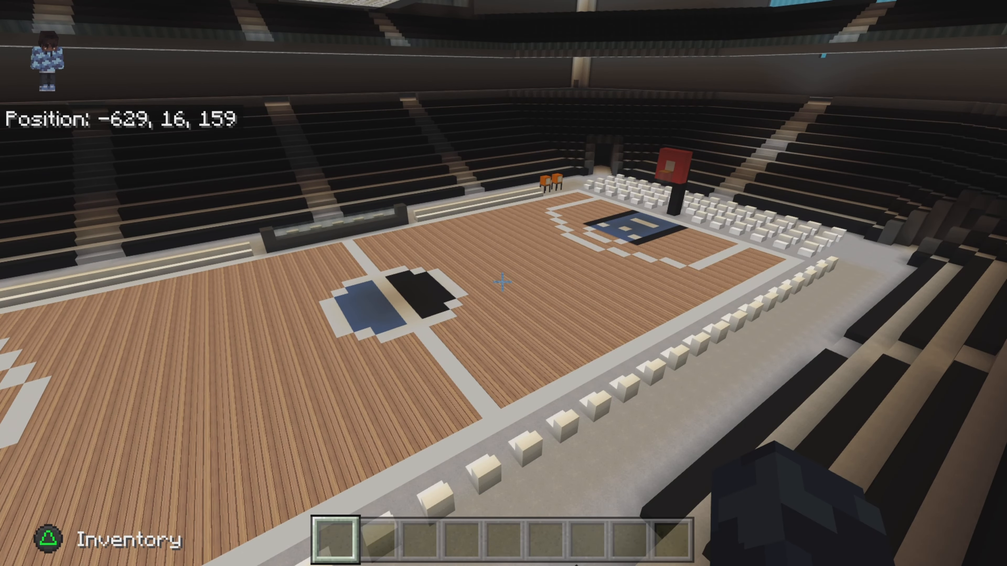
mouse_move(503, 284)
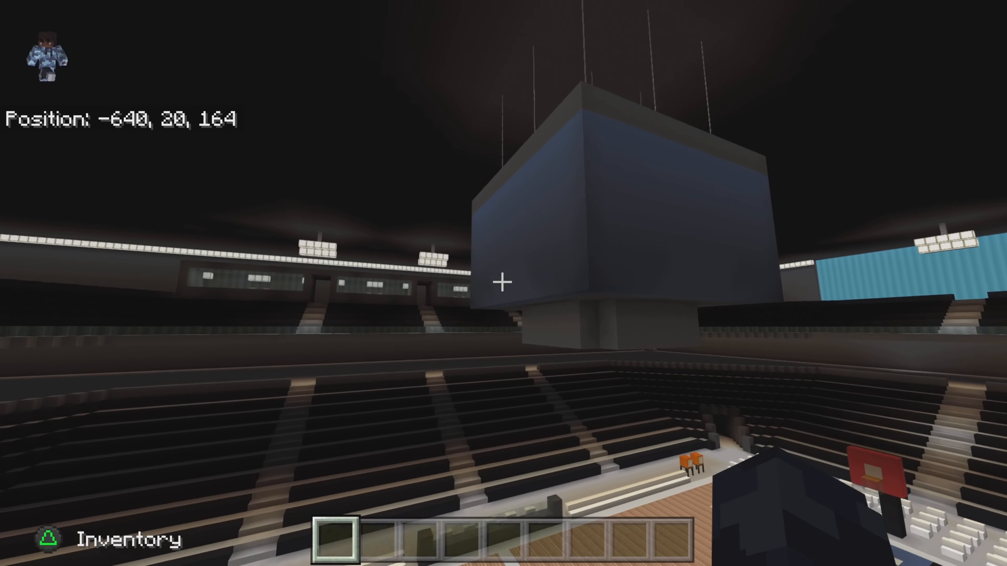
key(w)
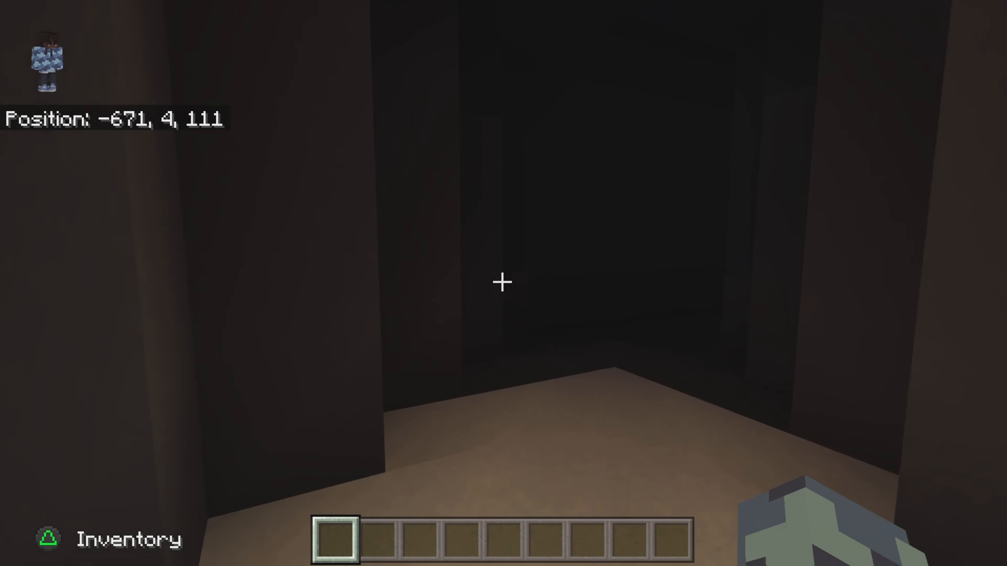
Walk through the locker room's wooden stalls and seats and out into the long lit hallway
key(w)
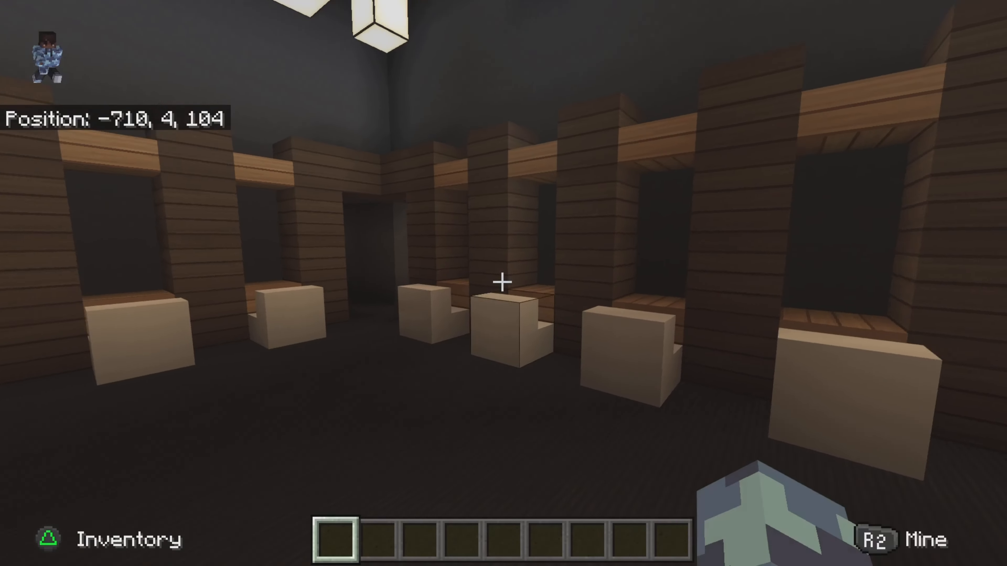
mouse_move(504, 283)
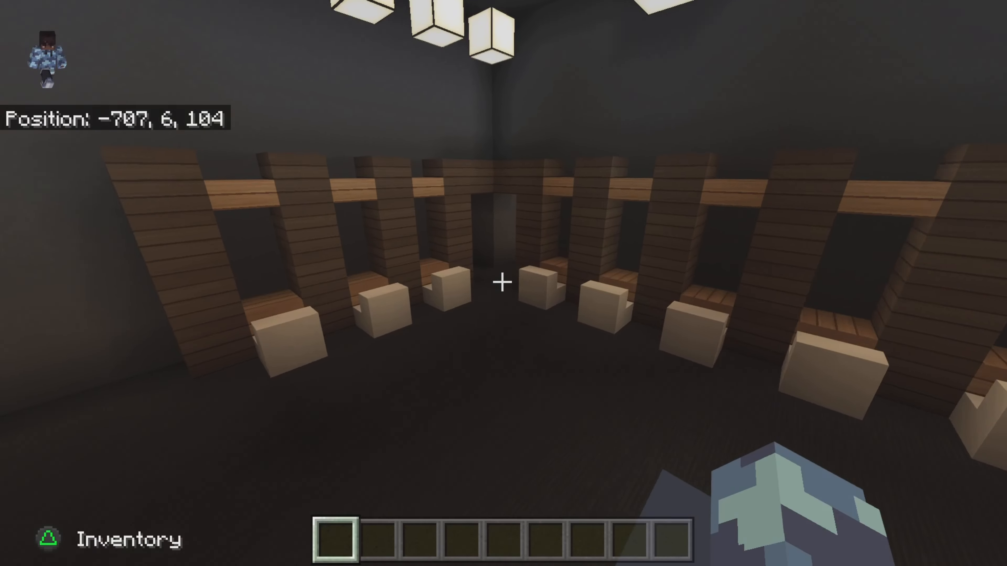
mouse_move(504, 284)
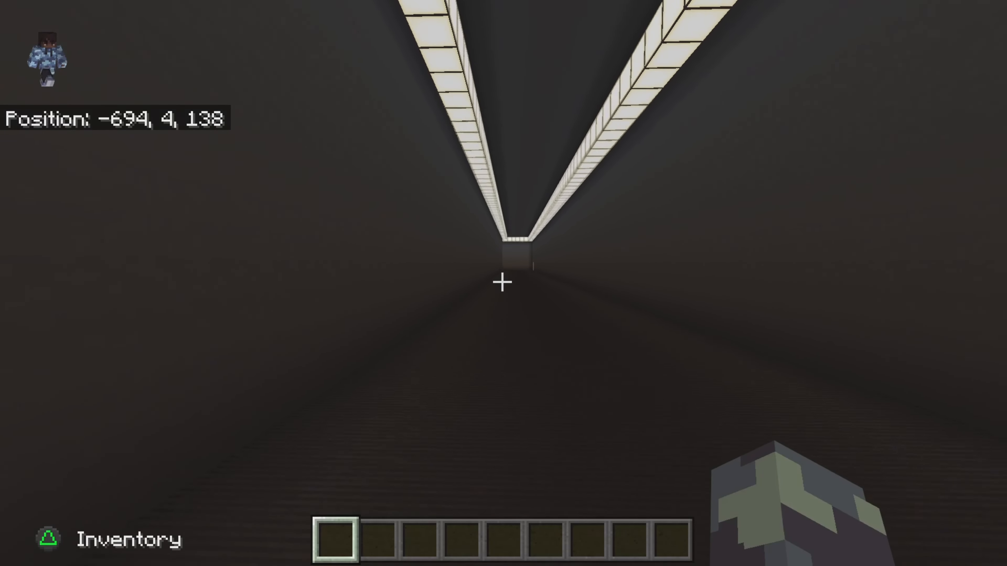
Keep walking forward down the dim, light-lined hallway beneath the arena
key(w)
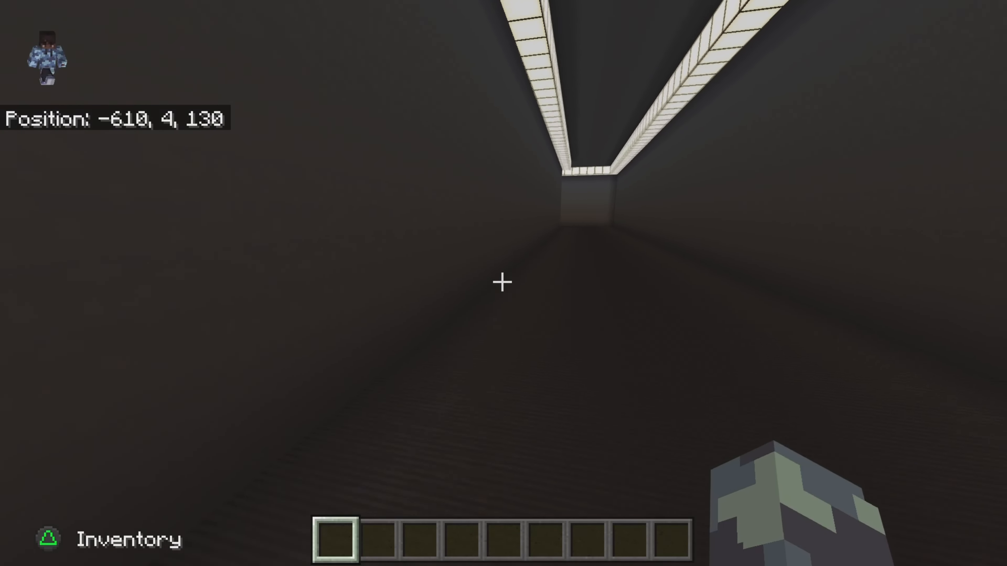
Leave the arena and move across the grass toward the white two-story dorm building
key(w)
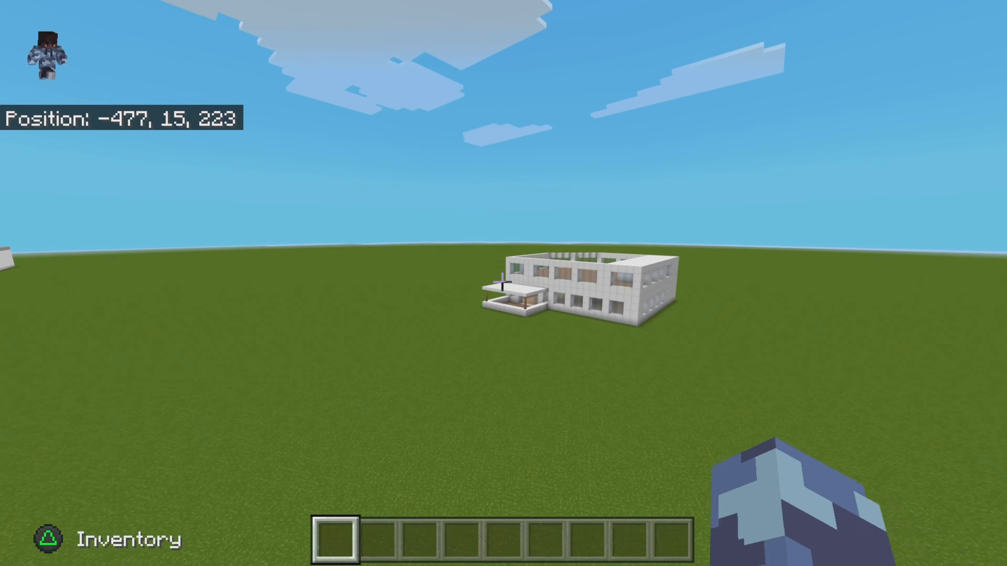
Walk into the dorm bedroom, set the respawn point at the bed, and head back outside toward the arena
key(w)
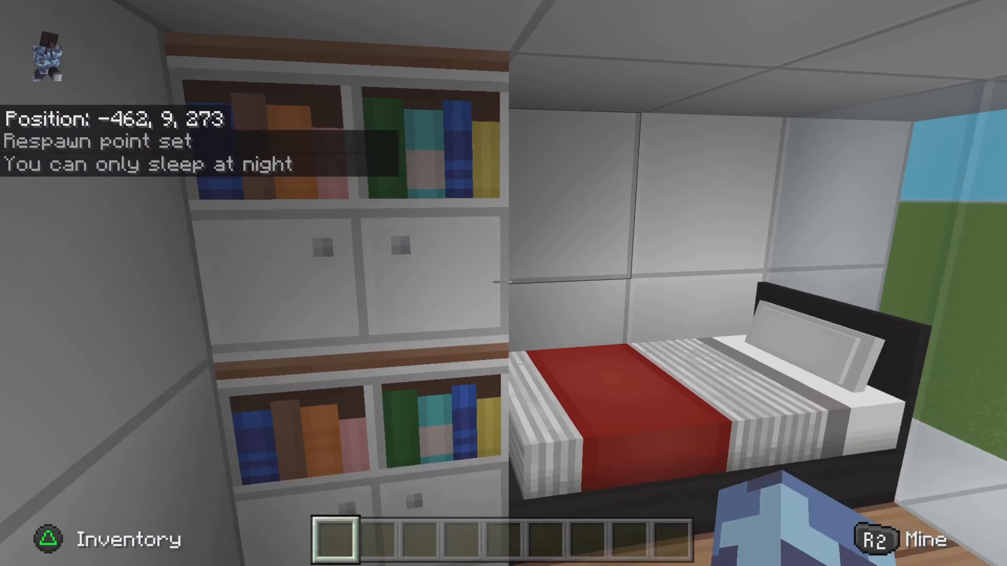
mouse_move(503, 283)
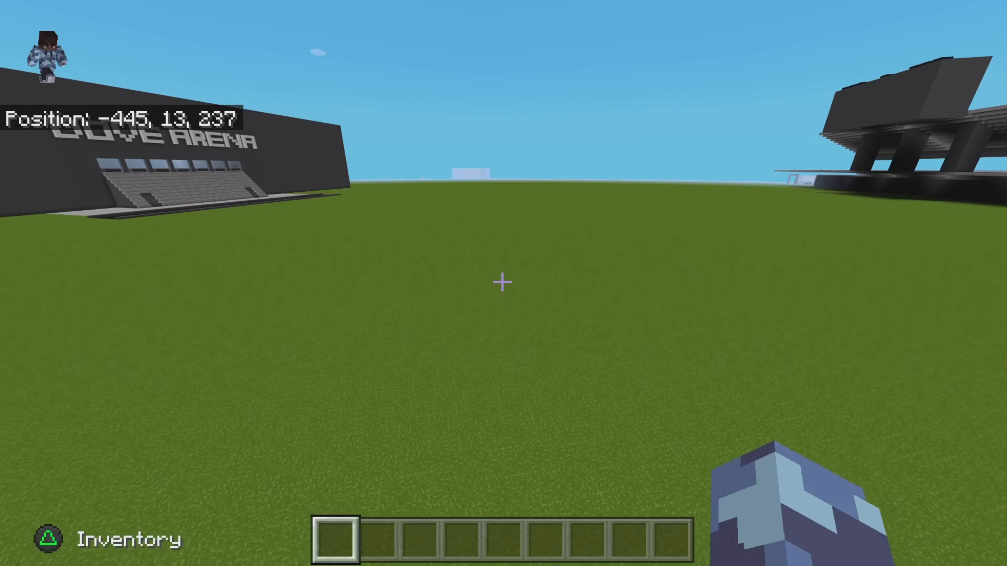
Fly over the grassland toward the distant white building with the fence
key(w)
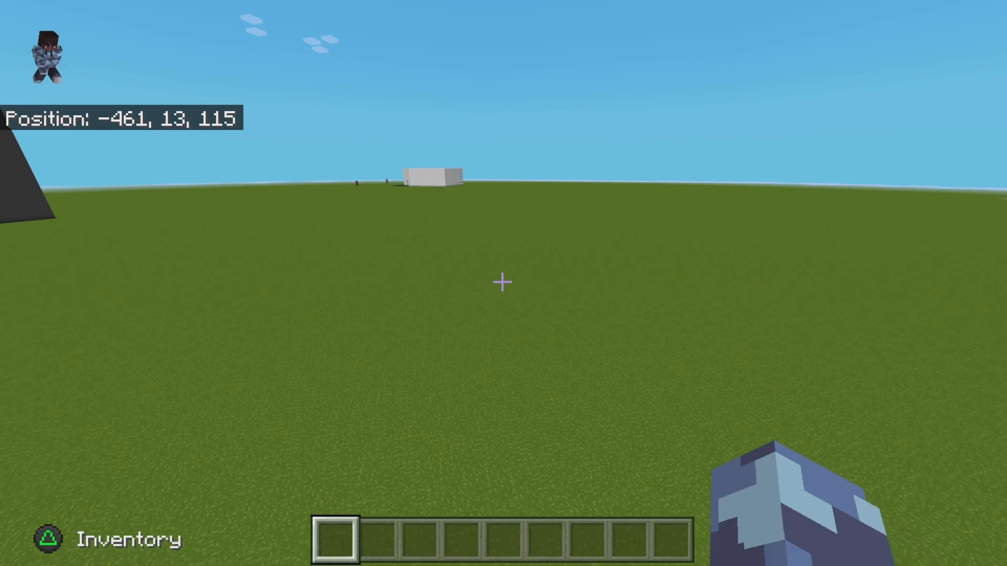
key(w)
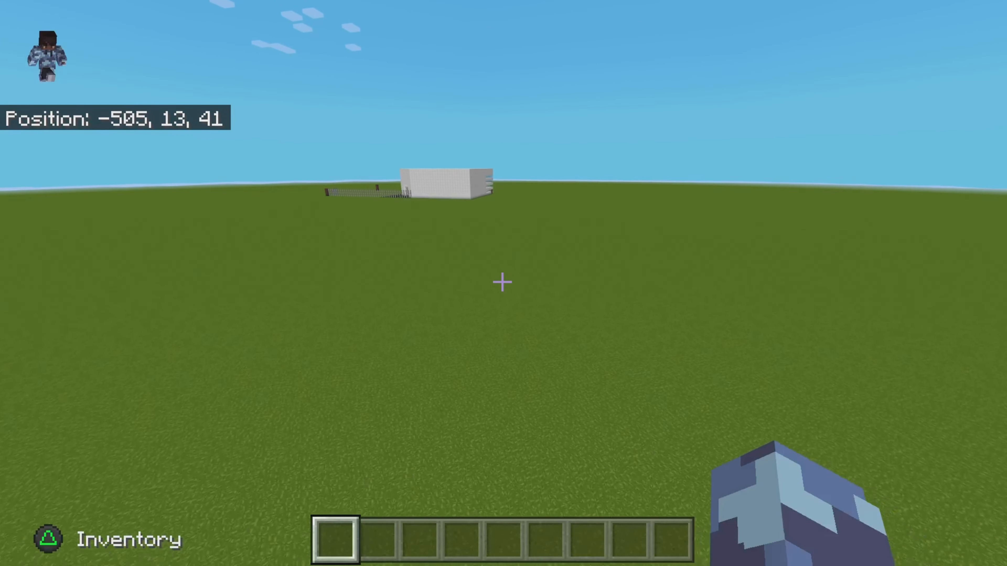
Walk around the band room's rows of seating under the lit ceiling
key(w)
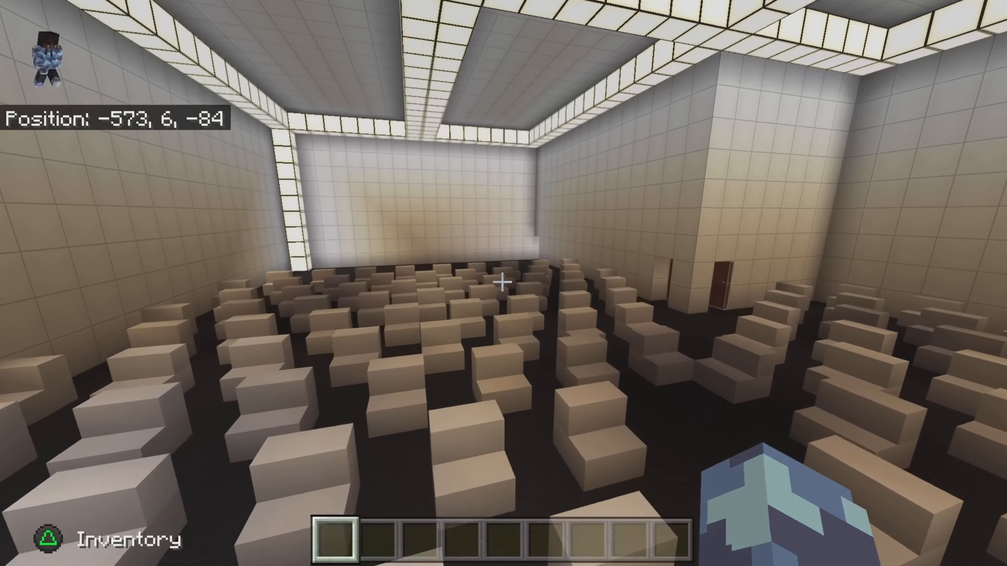
mouse_move(504, 283)
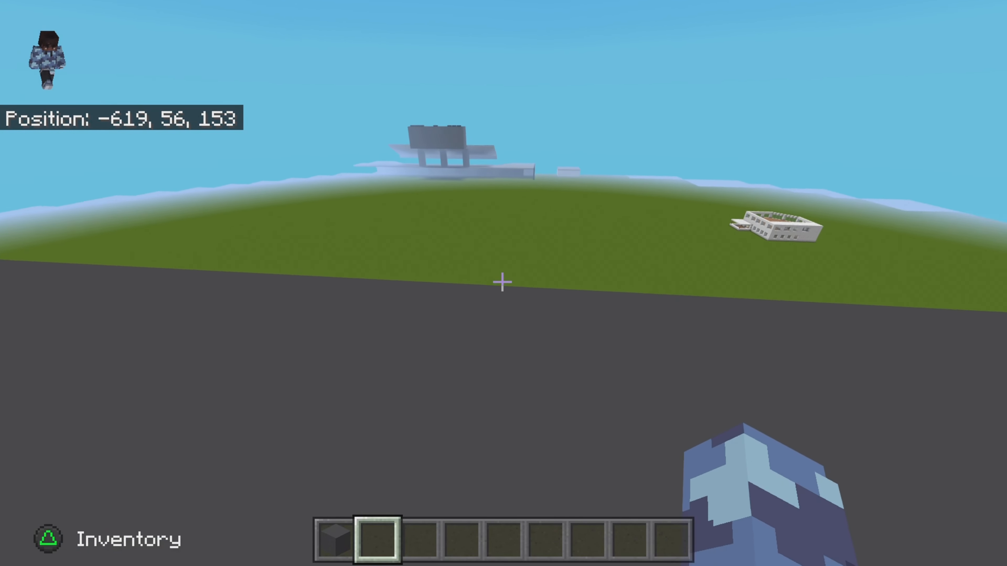
Rise high into the sky to overlook the arena and dorm across the grassland
key(w)
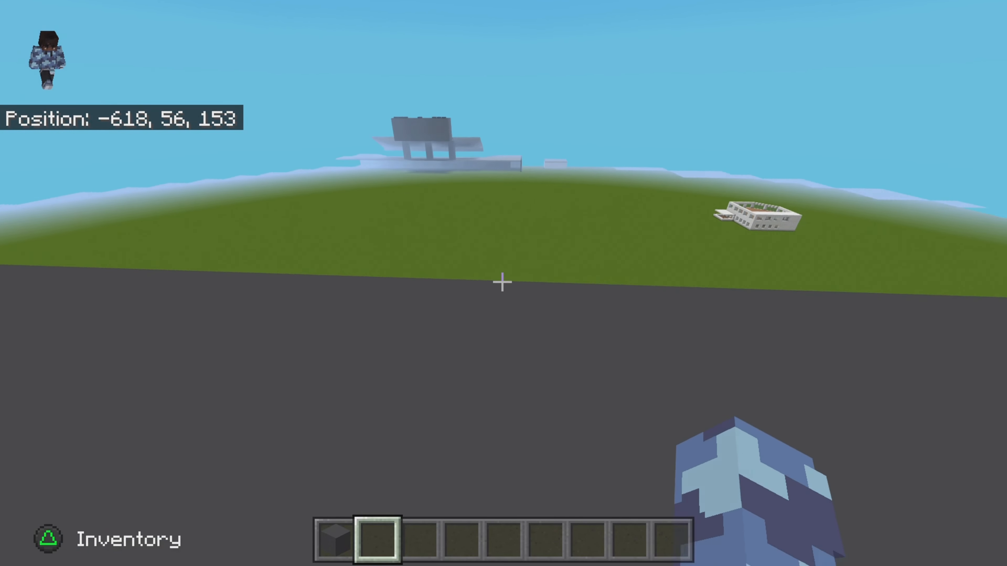